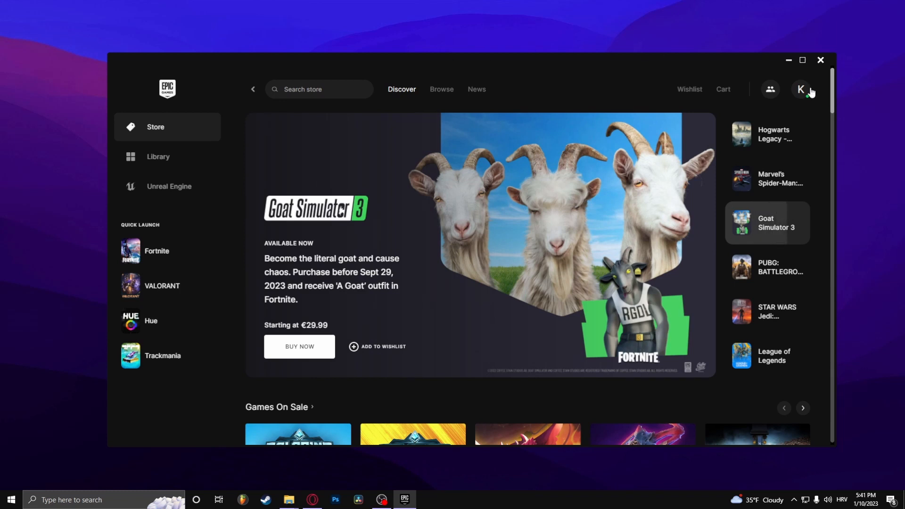
- Enable Fortnite's Additional Command Line Arguments in launcher settings and enter -d3d11
click(801, 88)
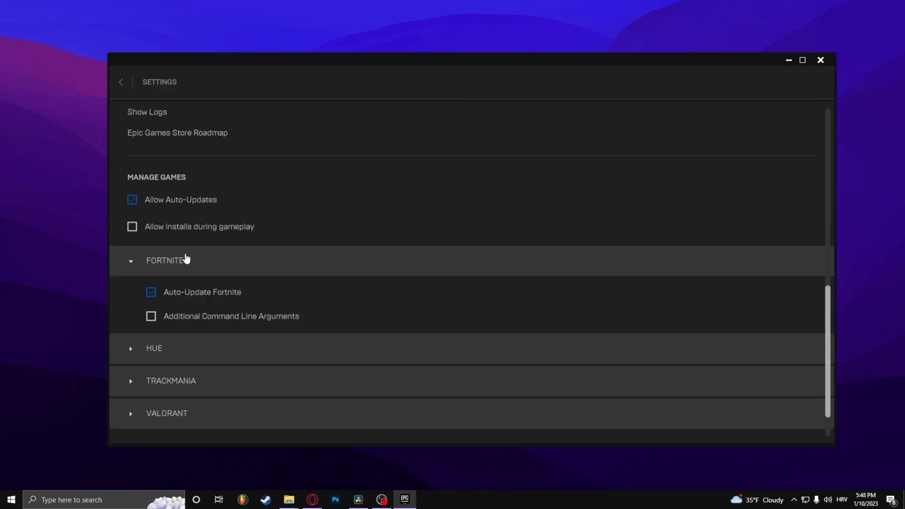
click(151, 316)
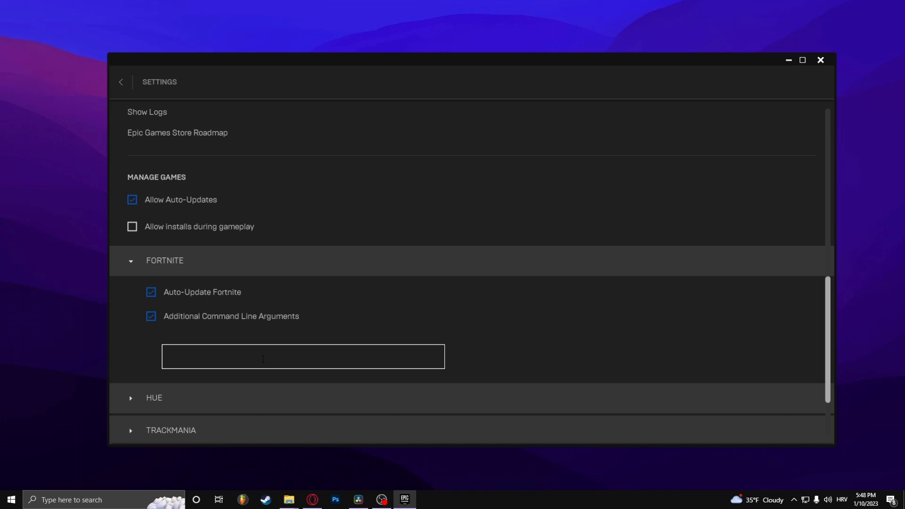
text(-d3d1)
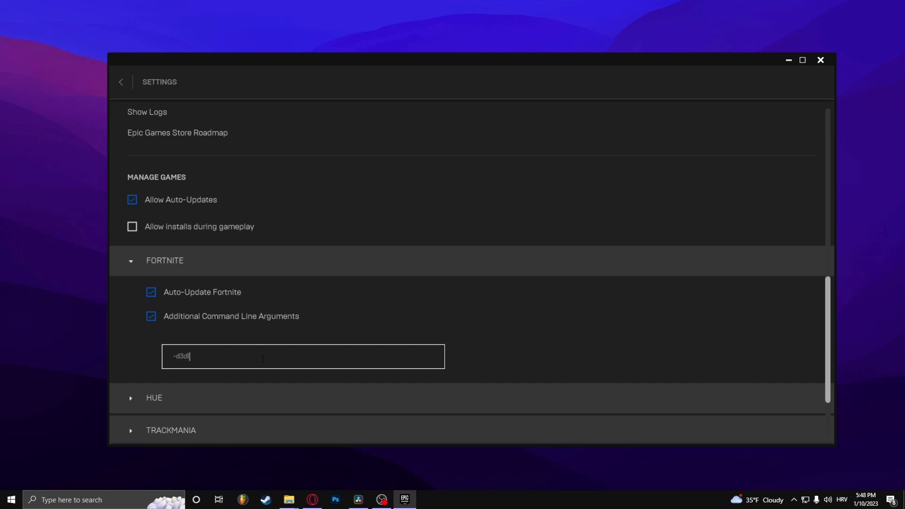
mouse_move(526, 359)
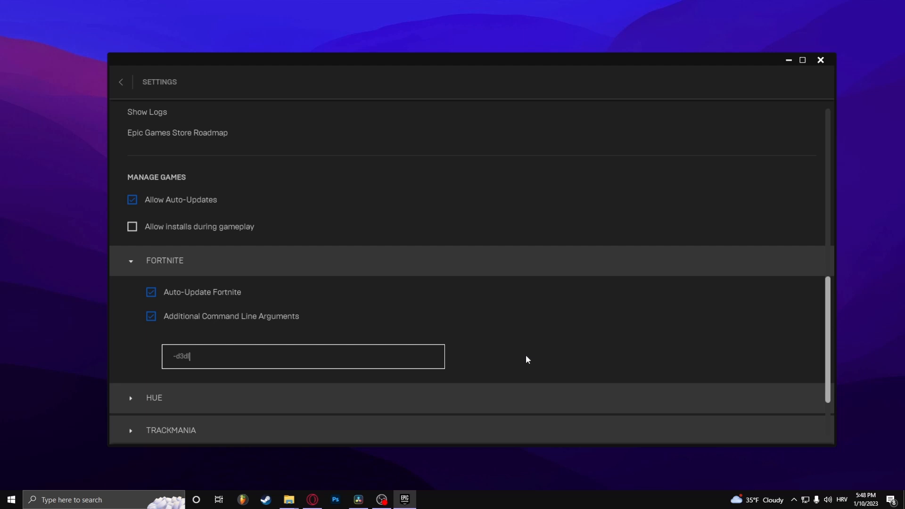
- From the Library, run Verify on Fortnite via its Options panel, then close the panel
click(121, 81)
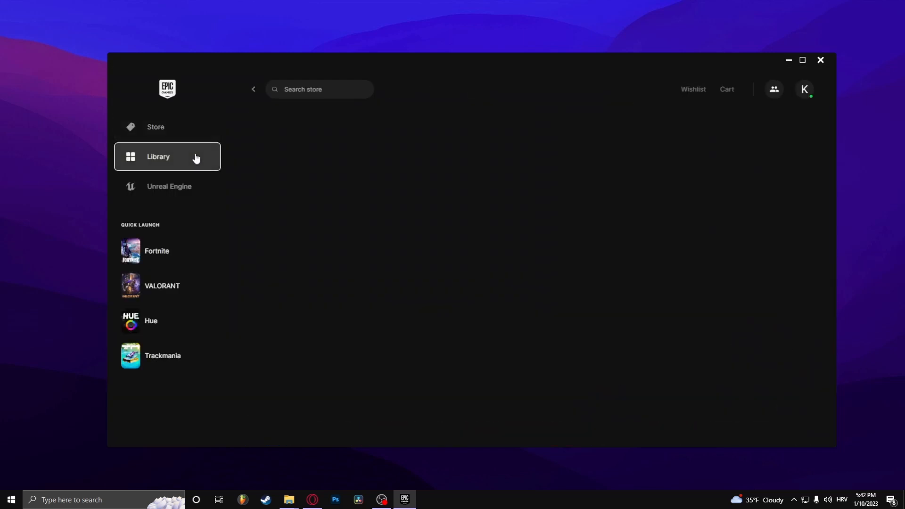
click(167, 157)
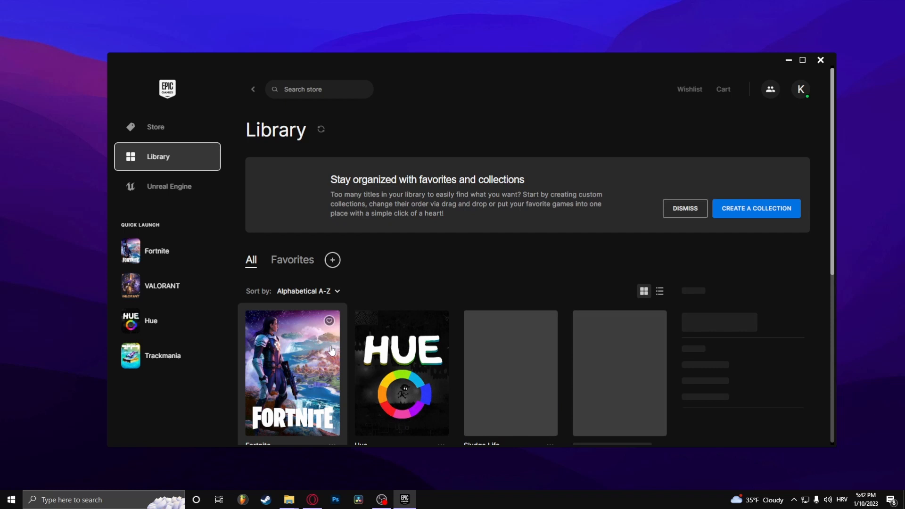
click(332, 257)
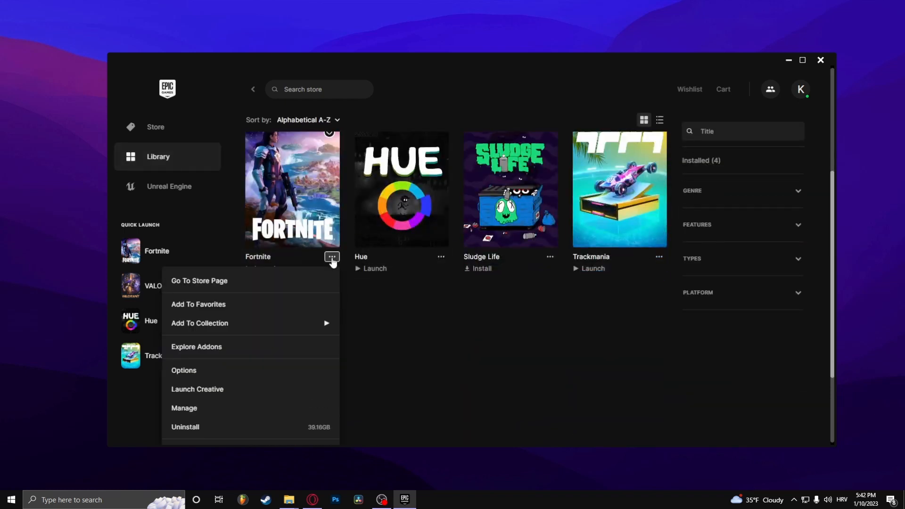
mouse_move(193, 375)
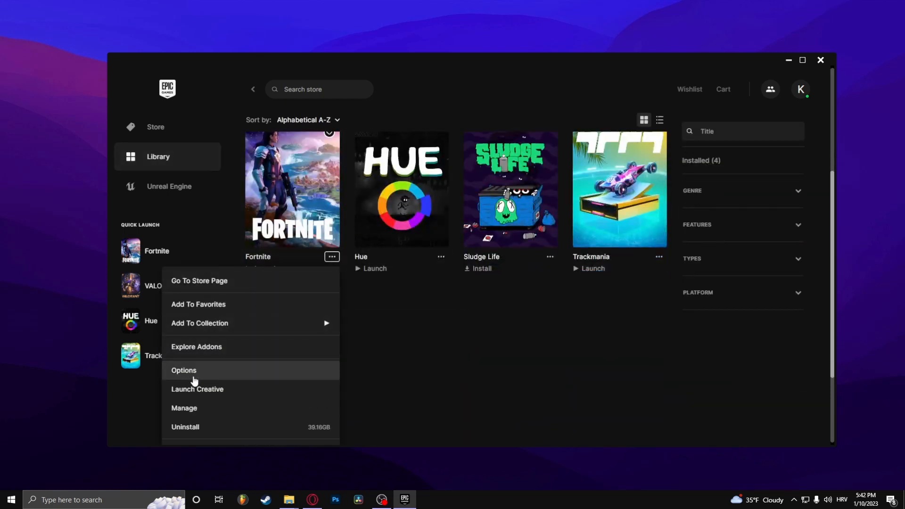
click(184, 370)
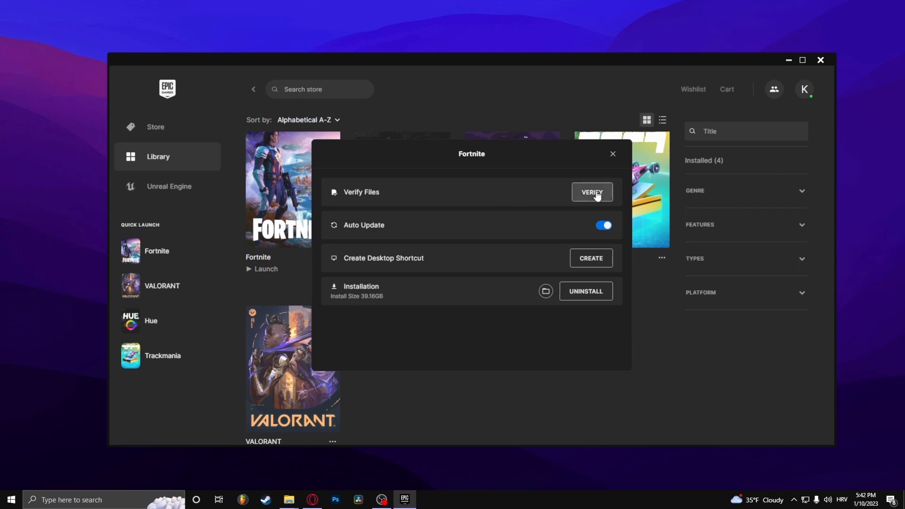
mouse_move(613, 154)
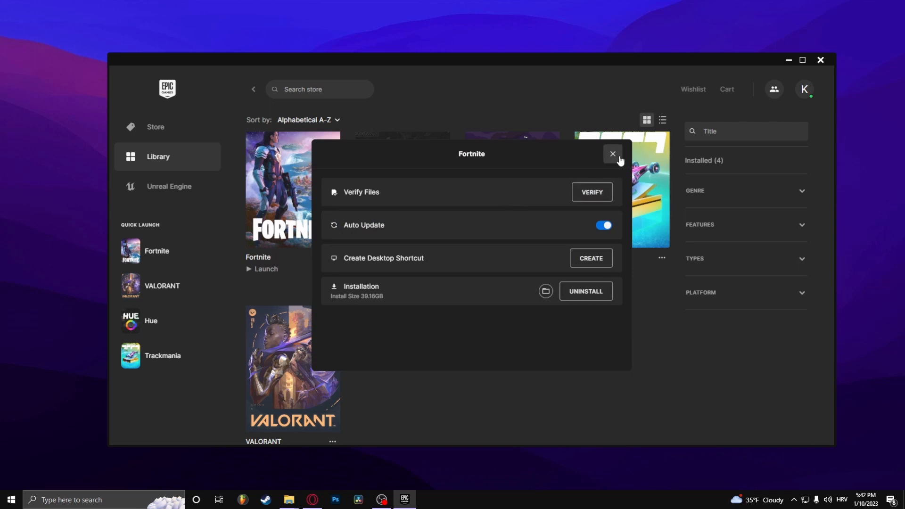
click(612, 153)
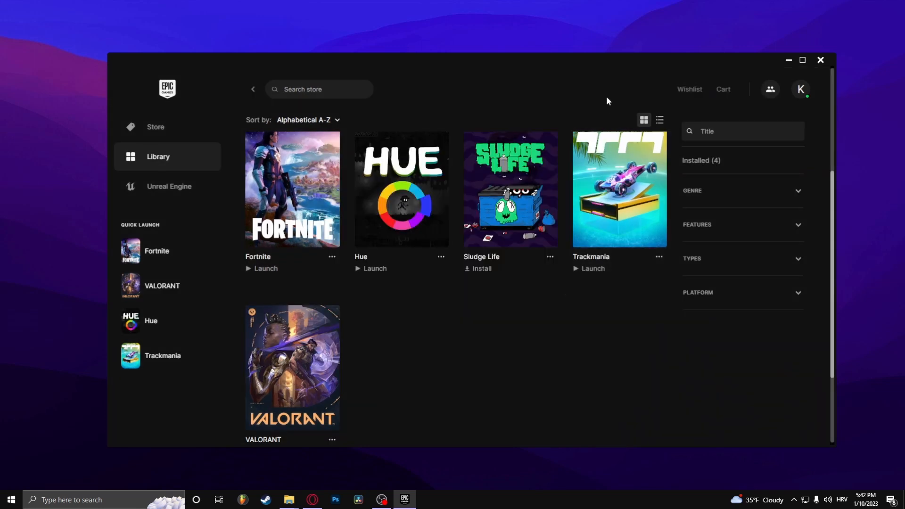
mouse_move(477, 122)
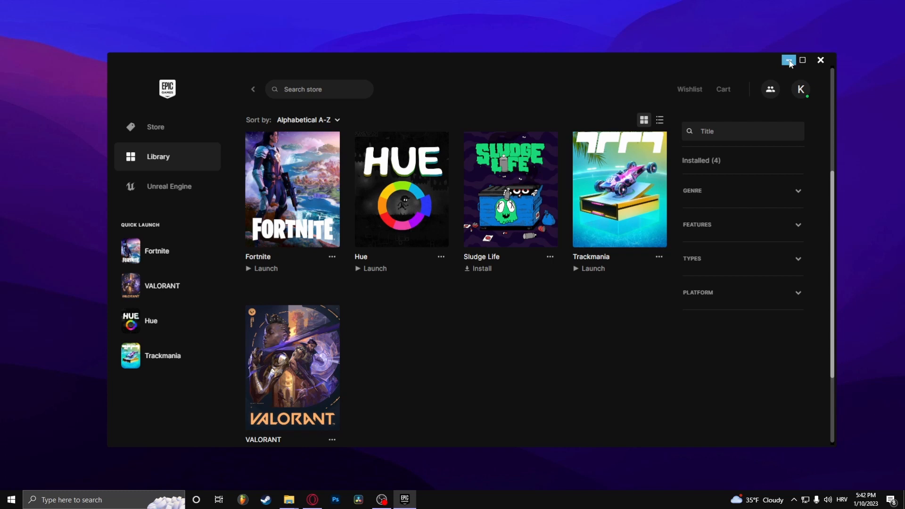
- Minimize the launcher and bring up the Windows taskbar search box
click(789, 61)
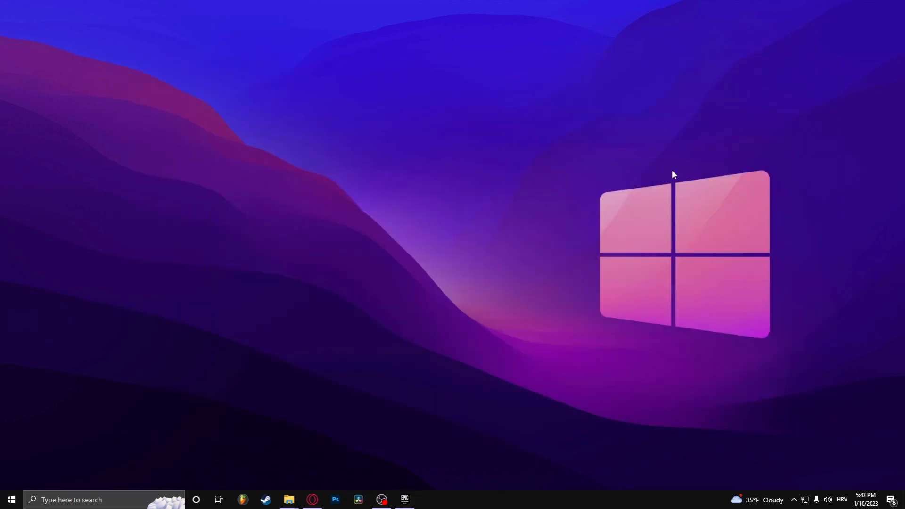
click(10, 500)
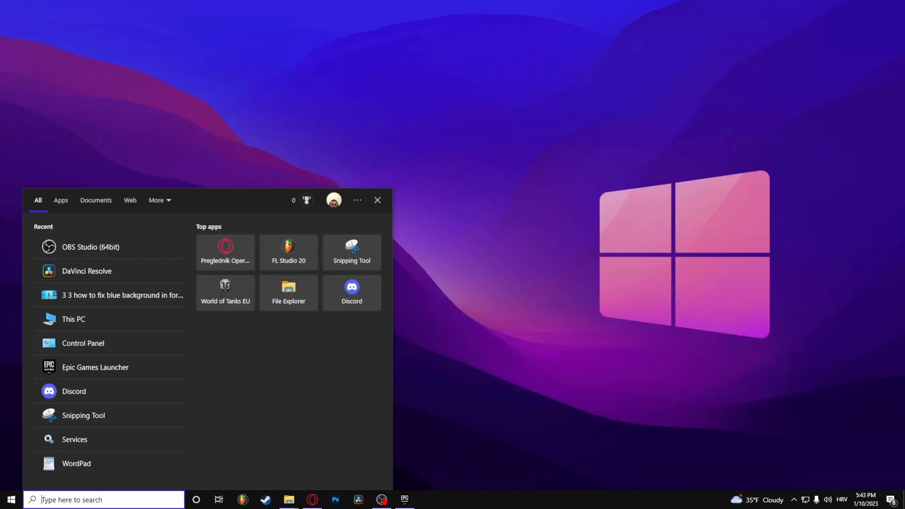
- Navigate to C:\Program Files\Epic Games\Fortnite\FortniteGame\Binaries\Win64 in File Explorer
click(288, 292)
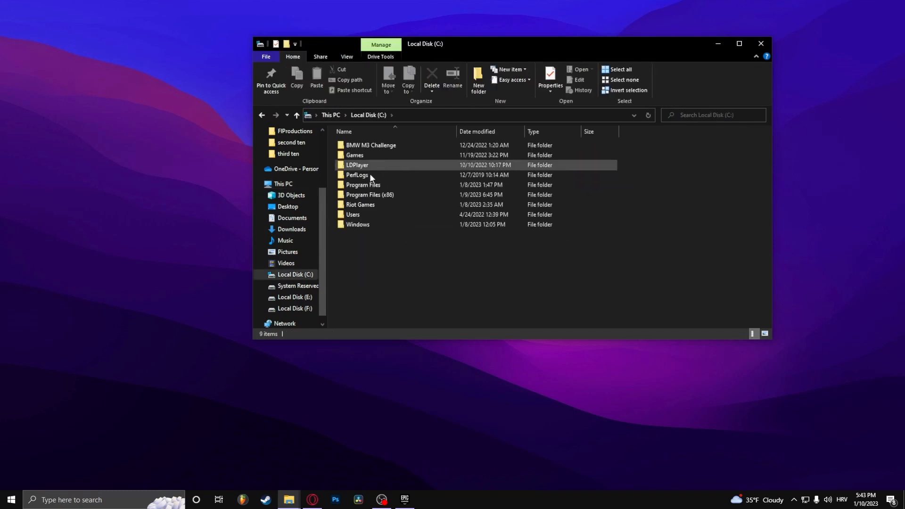
double_click(363, 185)
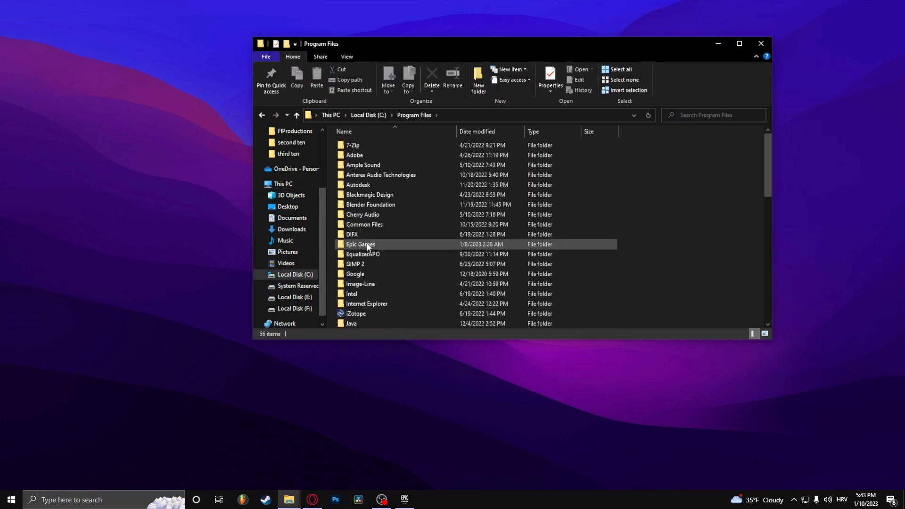
double_click(360, 245)
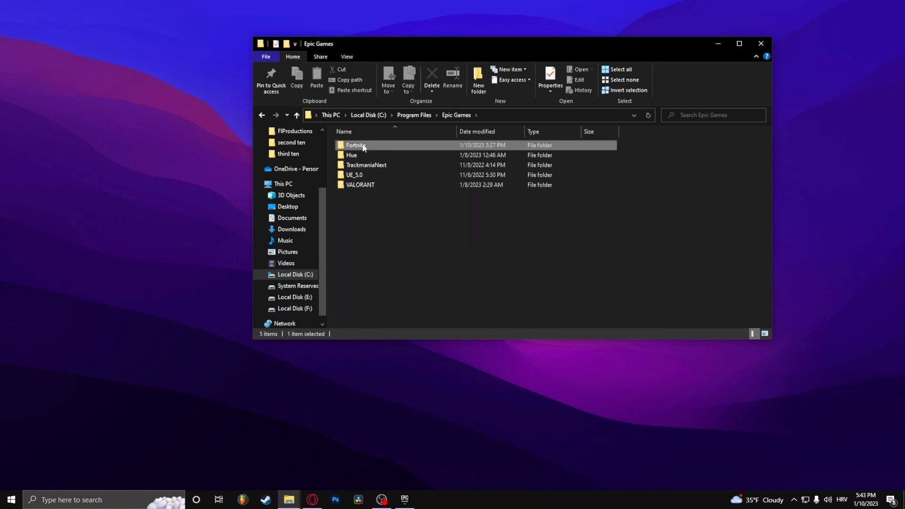
double_click(356, 145)
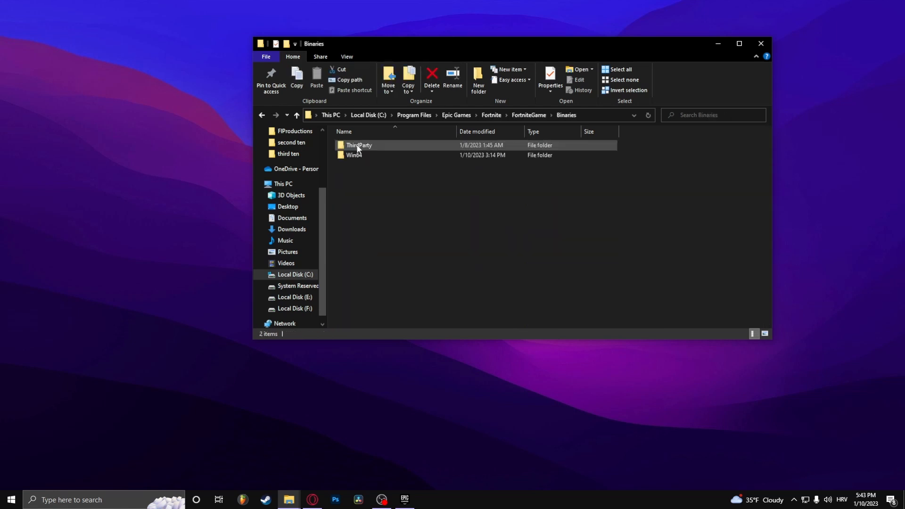
double_click(354, 154)
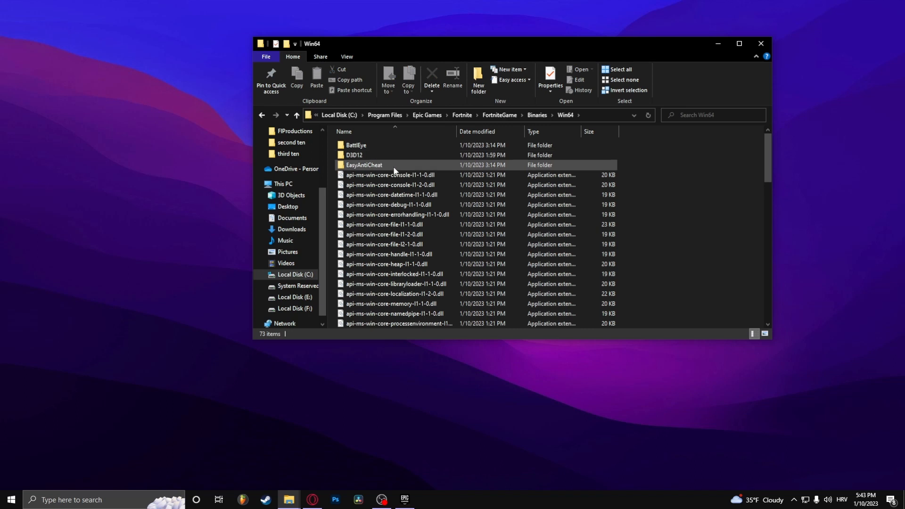
scroll(down, 3)
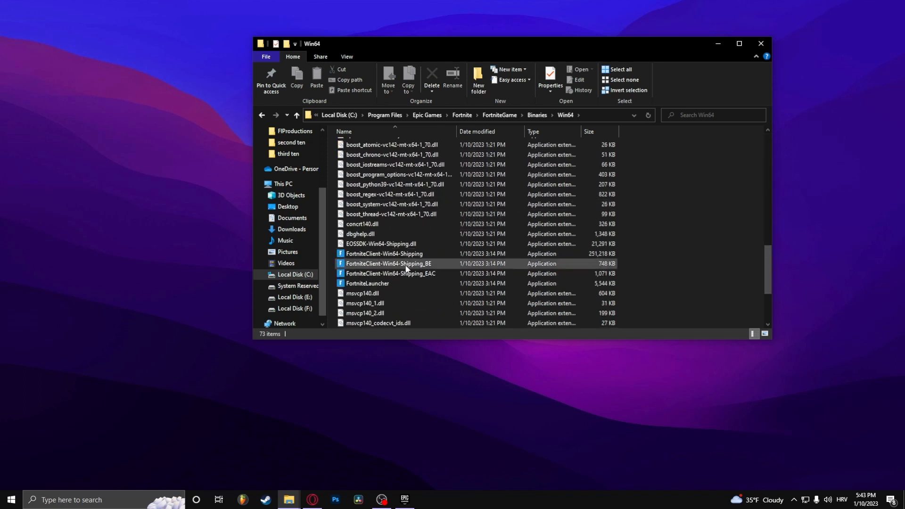
- Show the Compatibility properties of FortniteClient-Win64-Shipping
click(384, 253)
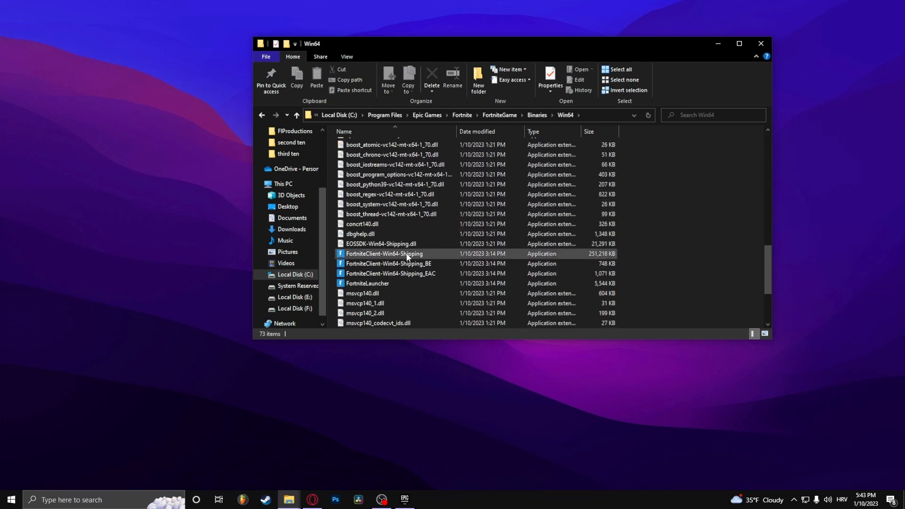
click(384, 254)
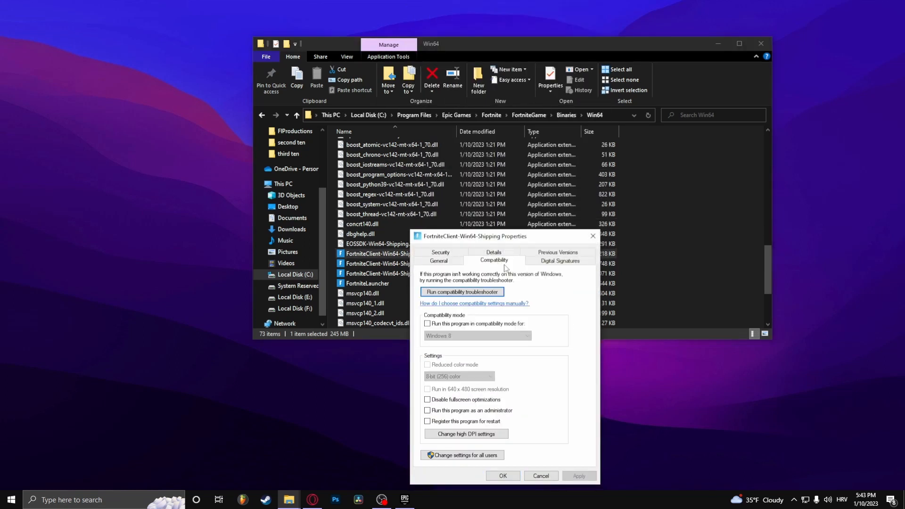
- Disable fullscreen optimizations for FortniteClient-Win64-Shipping and apply the change
click(427, 400)
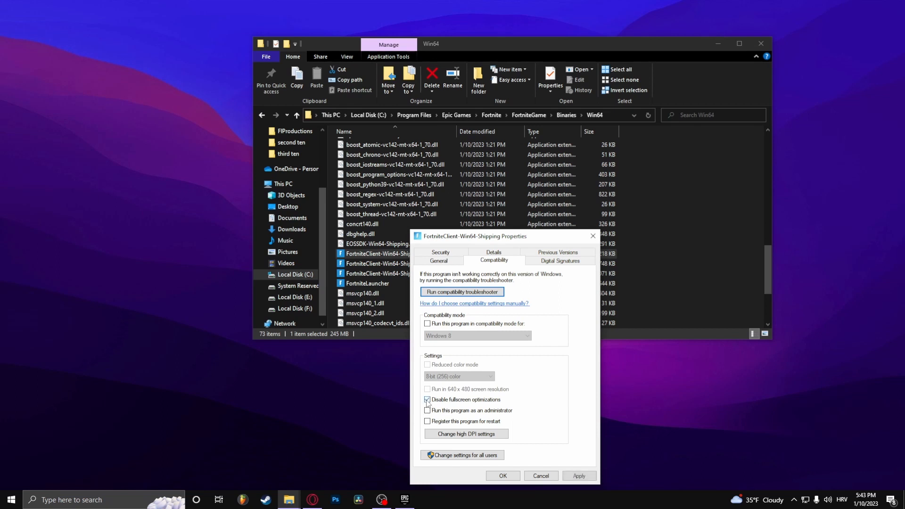
click(427, 400)
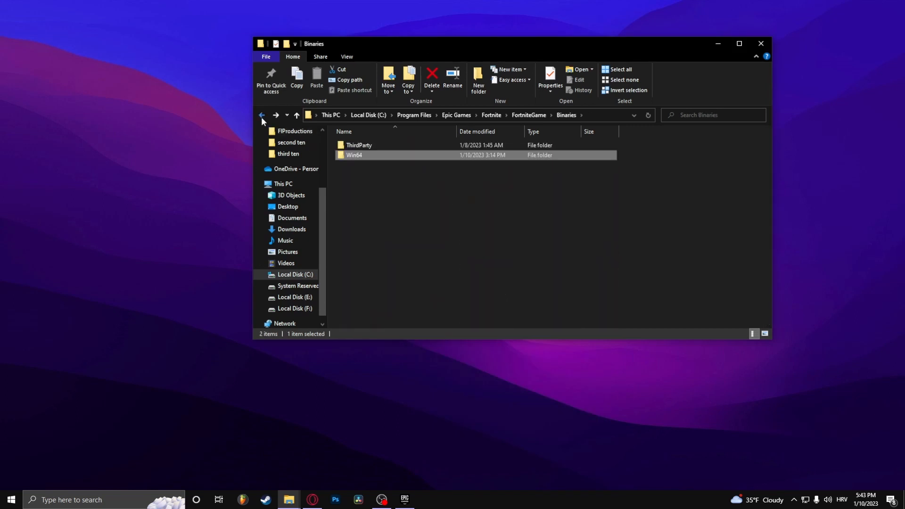
- Launch EasyAntiCheat_Setup from Win64\EasyAntiCheat to reach the Repair Service window
click(359, 145)
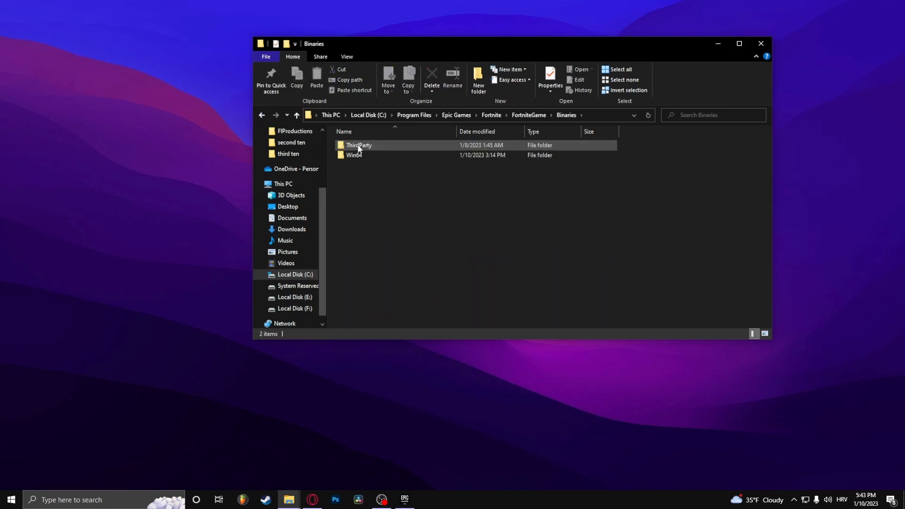
double_click(355, 155)
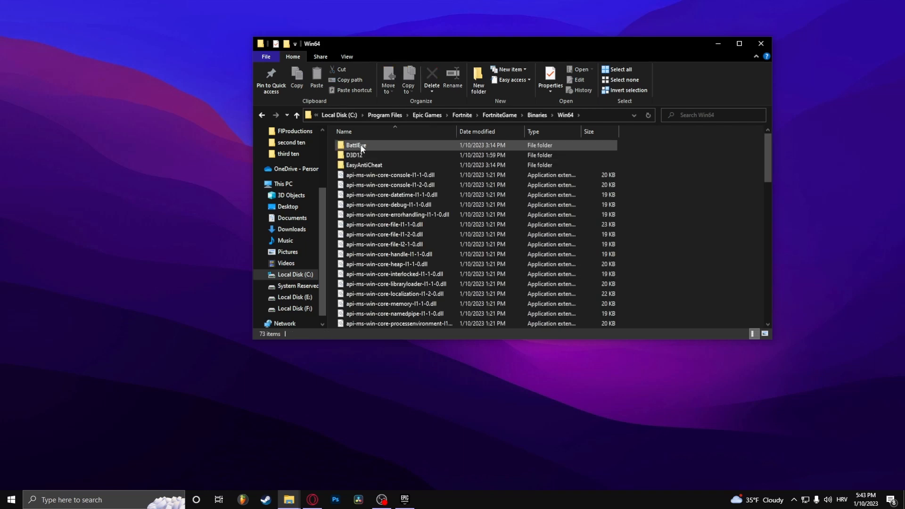
double_click(364, 164)
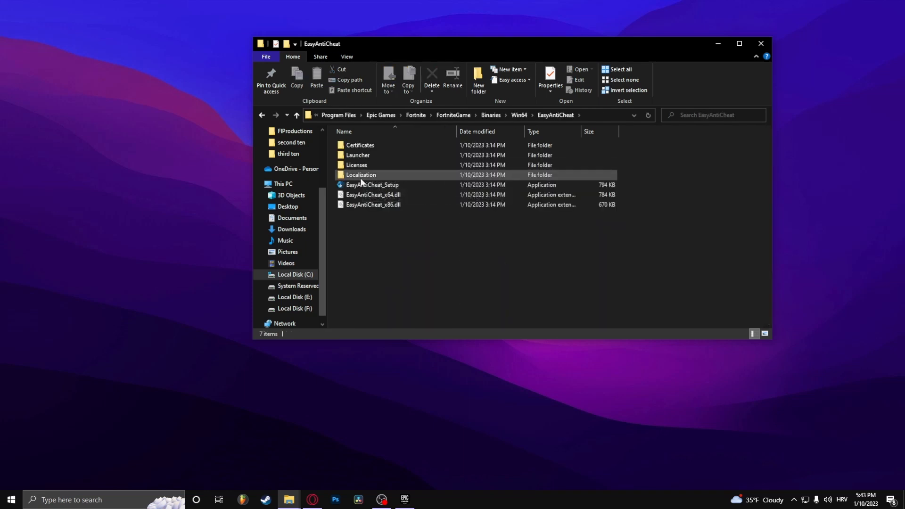
click(372, 185)
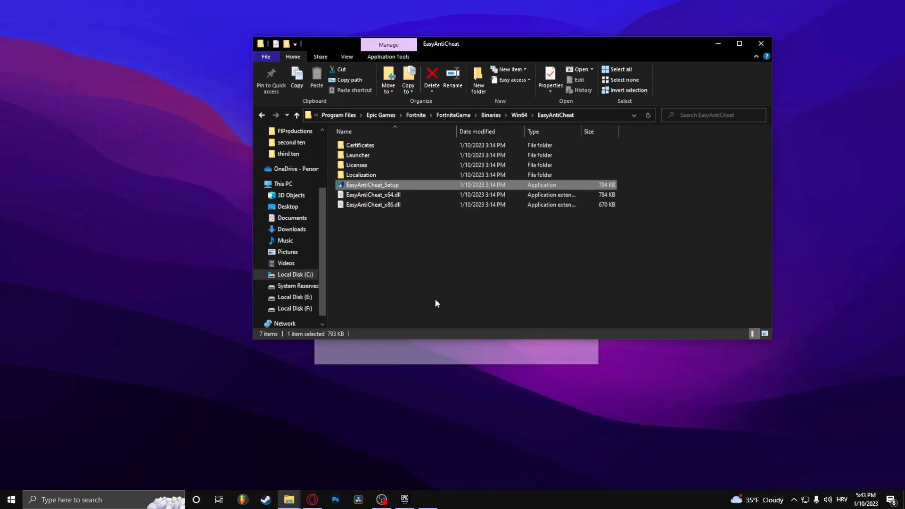
double_click(372, 185)
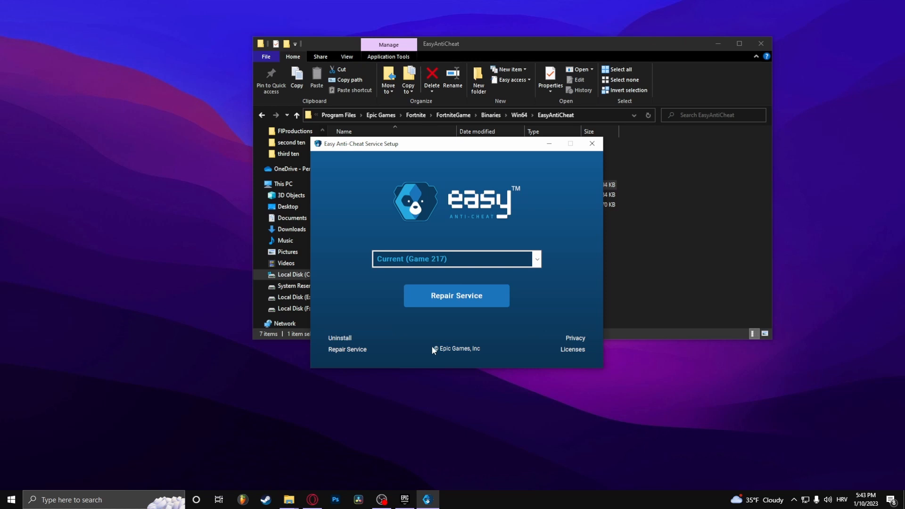